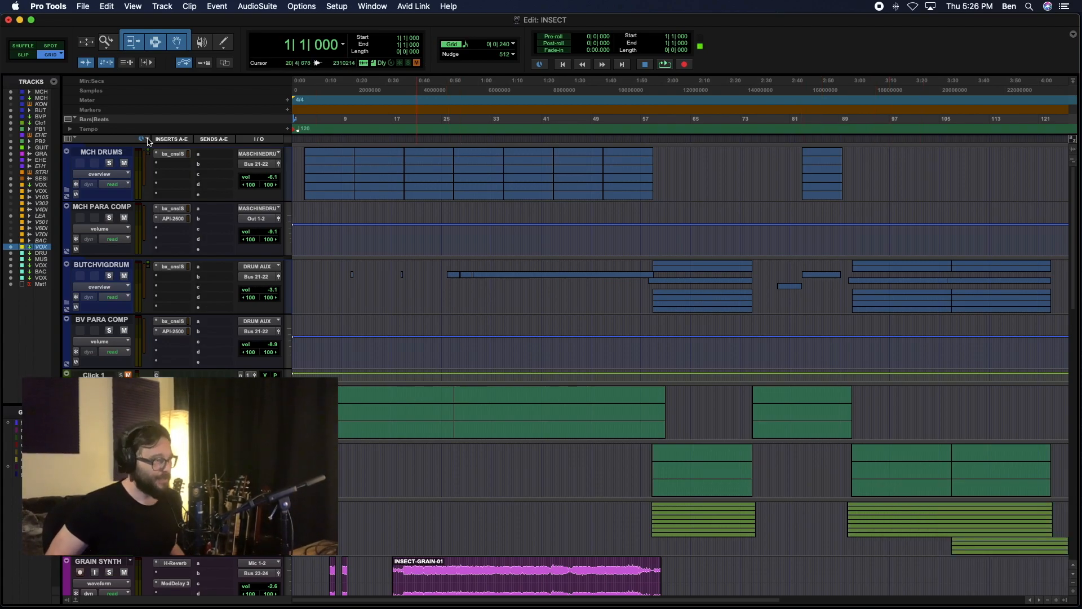
mouse_move(146, 138)
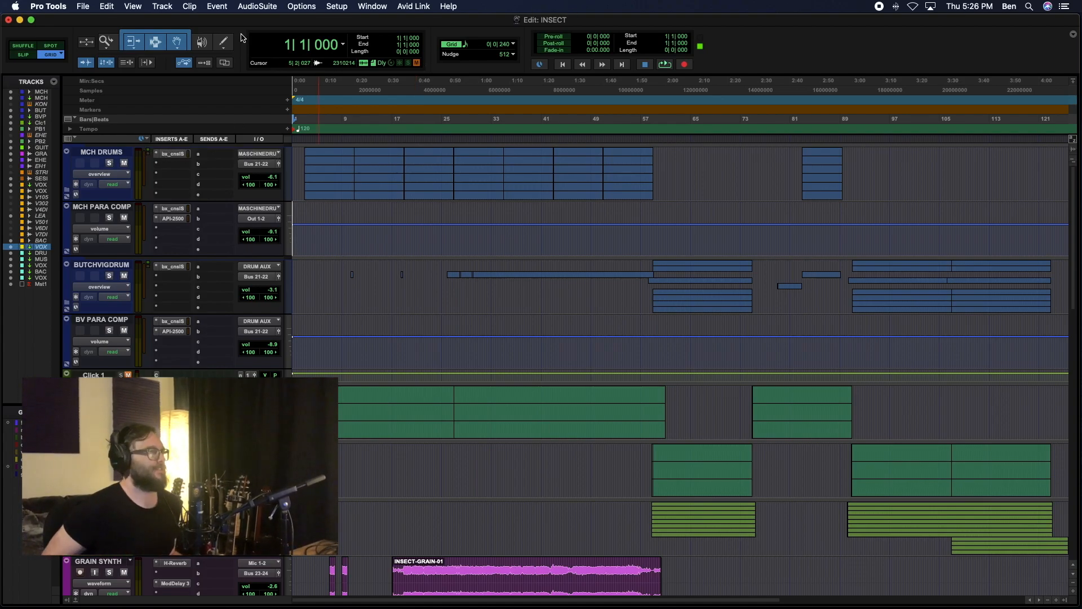
mouse_move(174, 110)
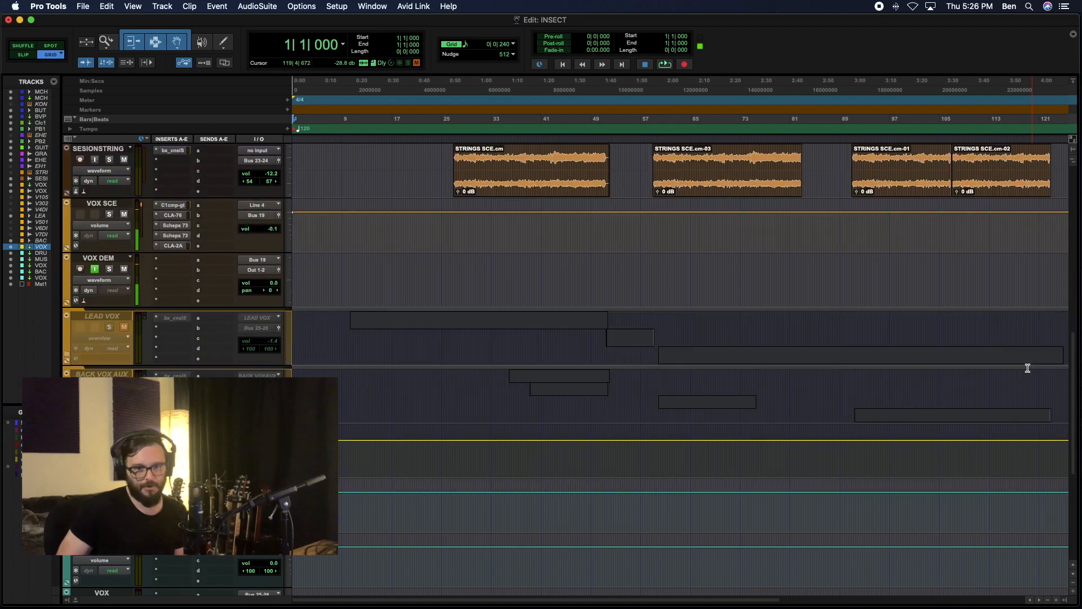
- Select the first BASS GTR DI clip and zoom in so its waveform fills the edit area
scroll(down, 3)
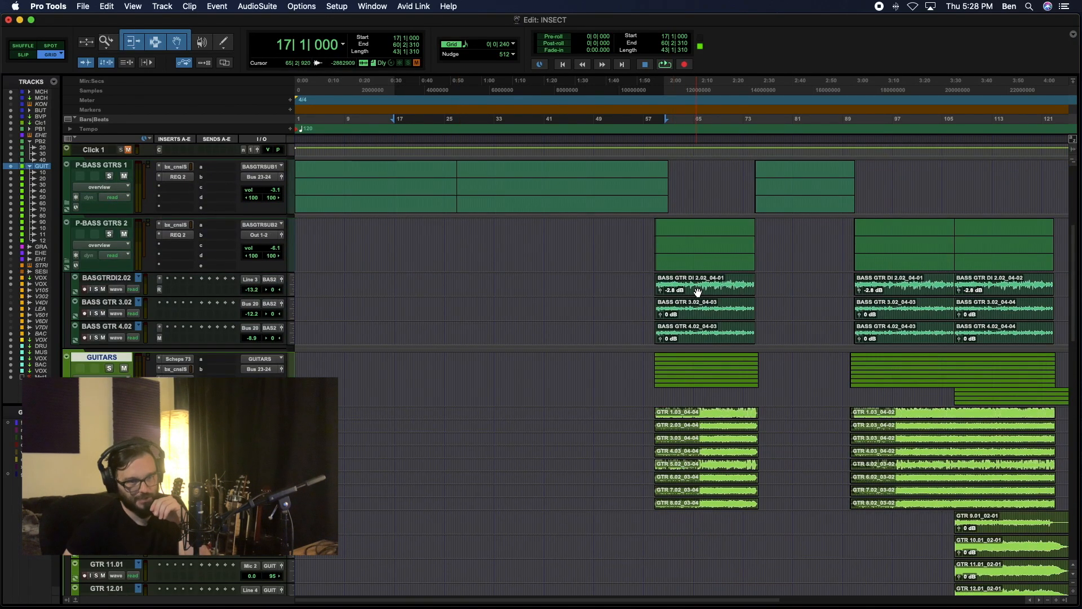
click(696, 283)
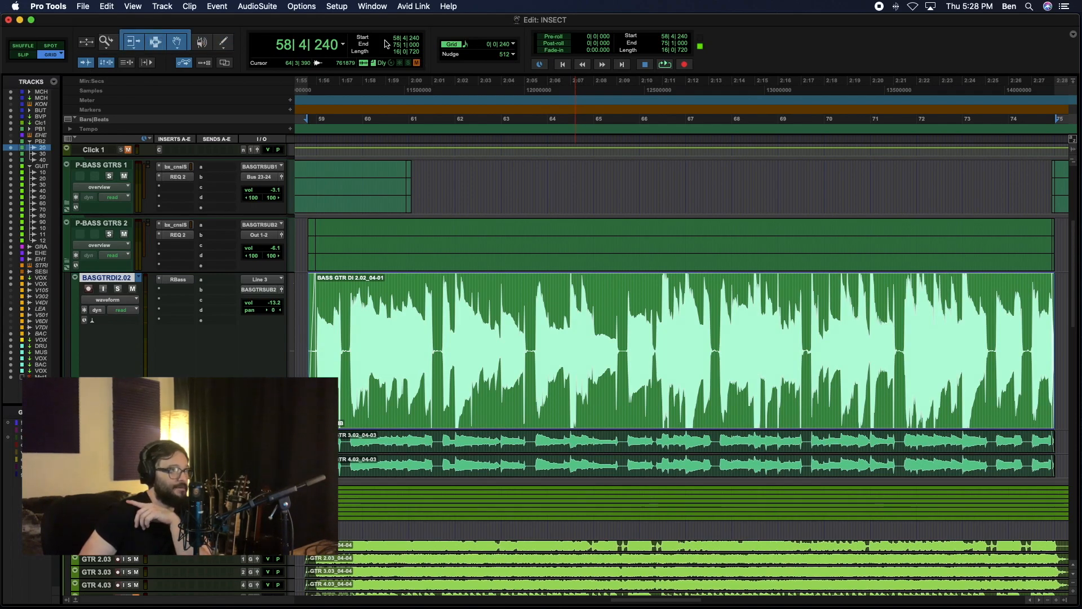
click(155, 42)
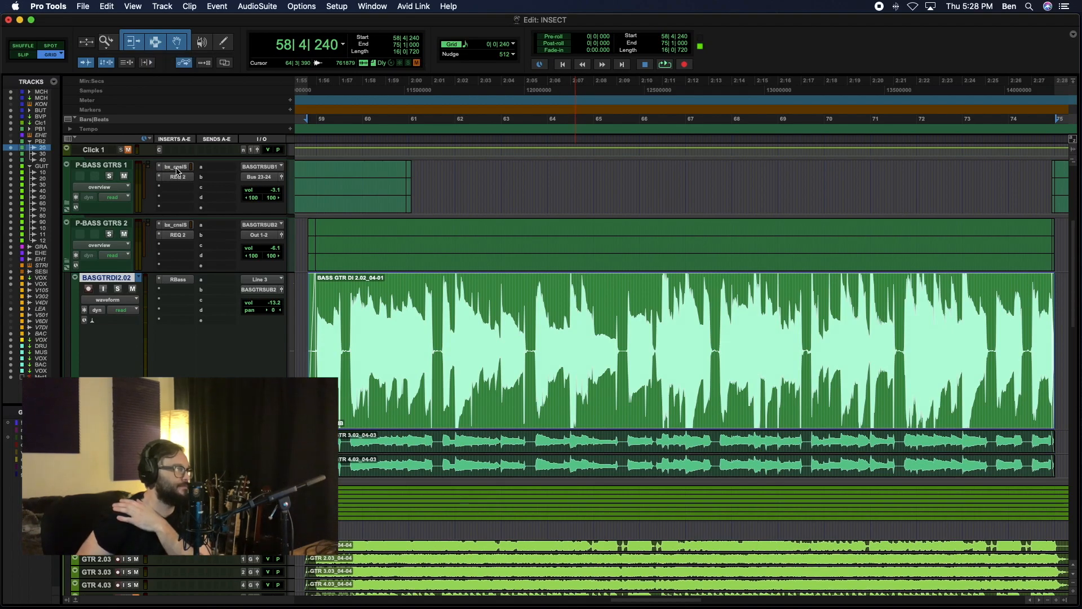
click(175, 167)
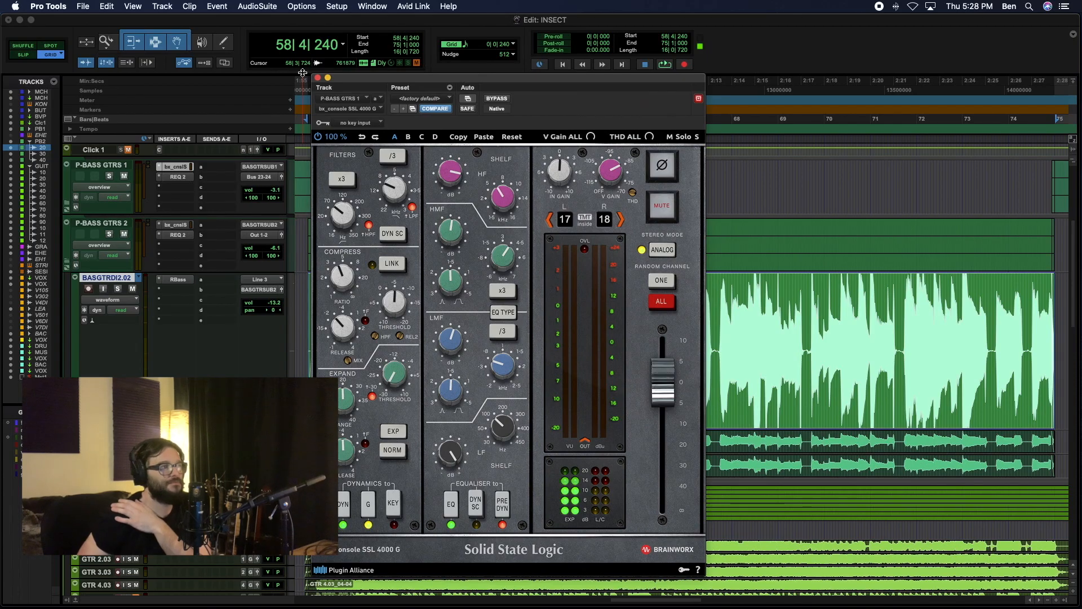
click(317, 77)
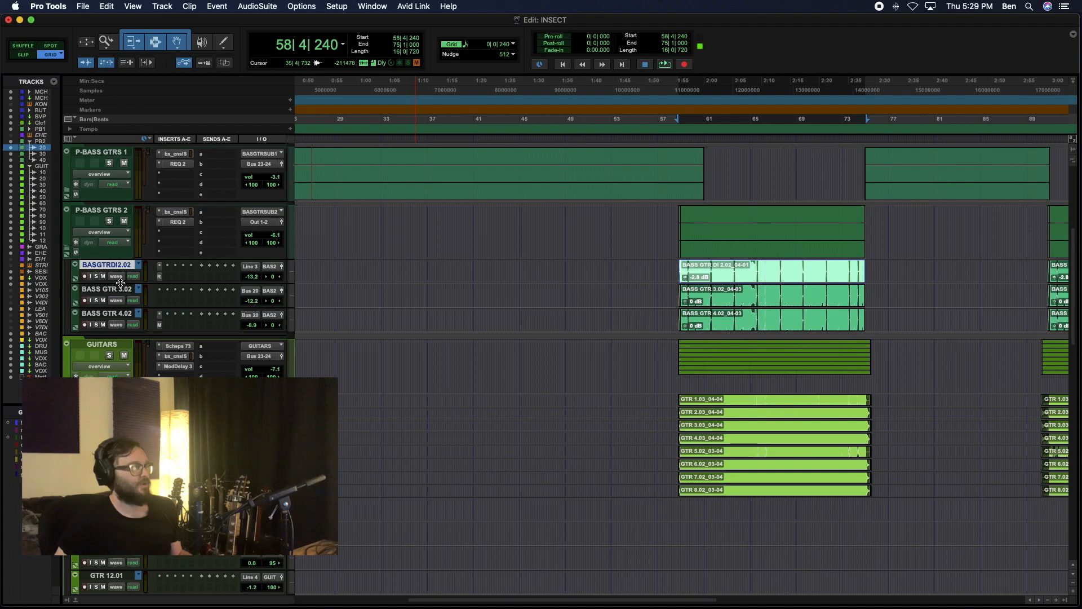
- Switch to Firefox and scroll the my.avid.com Products page to the Melodyne Essential entry
key(cmd+tab)
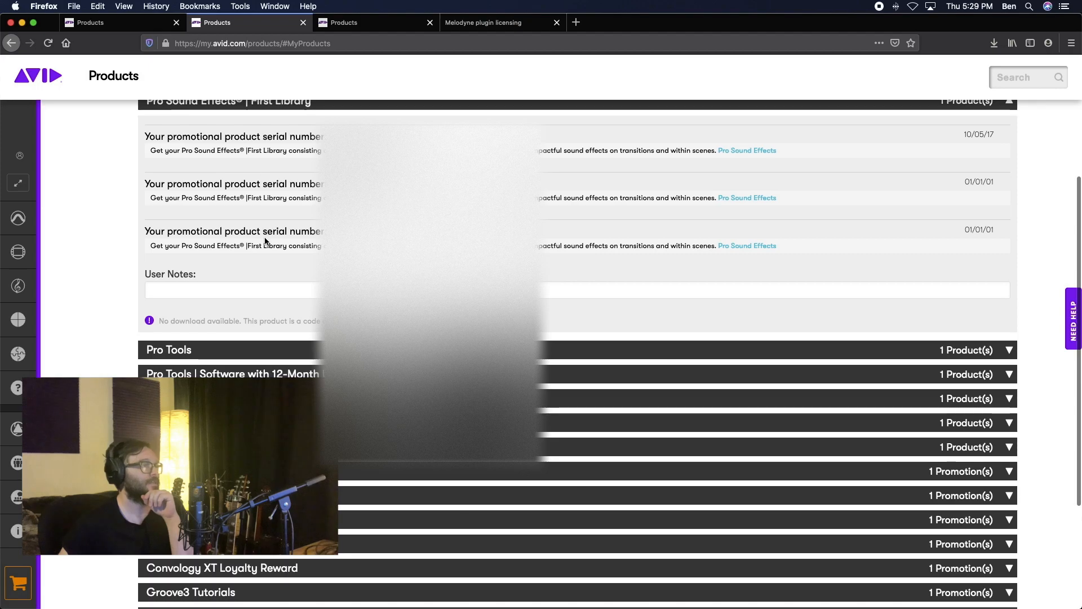
scroll(down, 3)
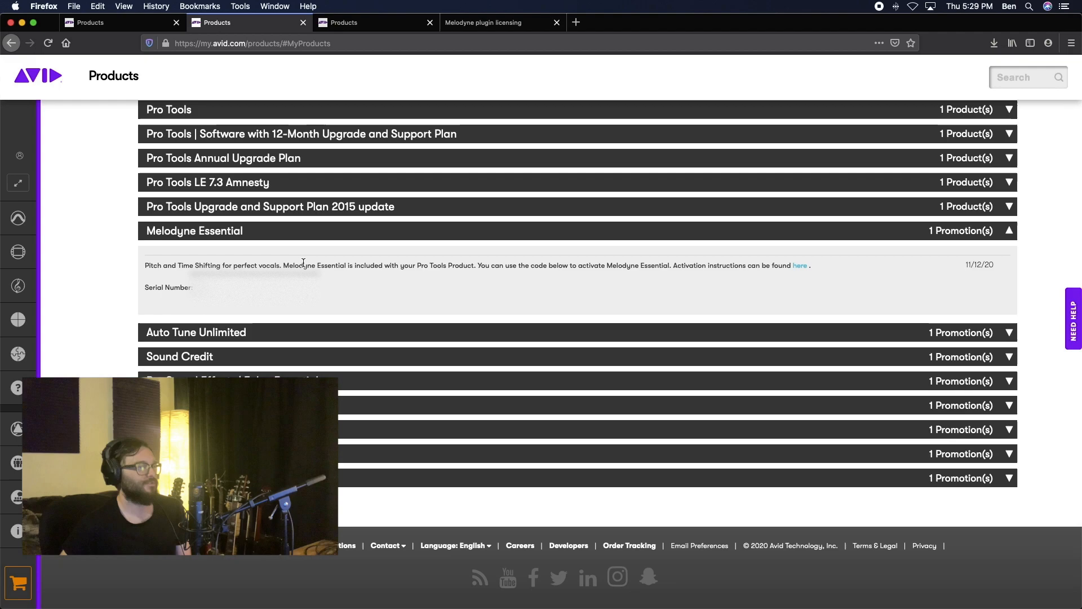
mouse_move(389, 260)
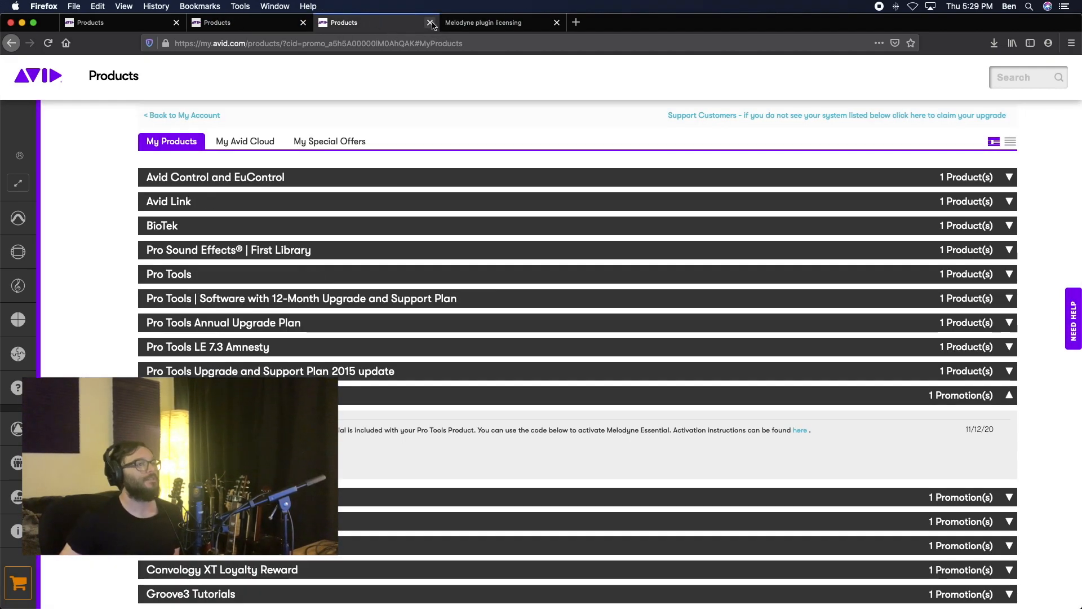
- Close the duplicate Products tab and read through the Melodyne plugin licensing article
click(431, 22)
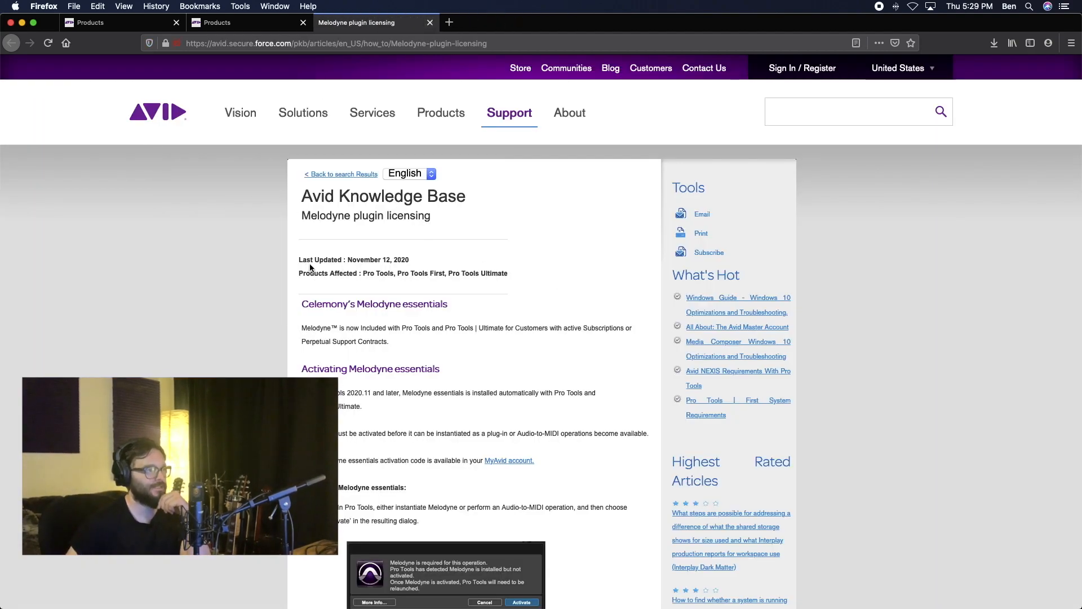
scroll(down, 3)
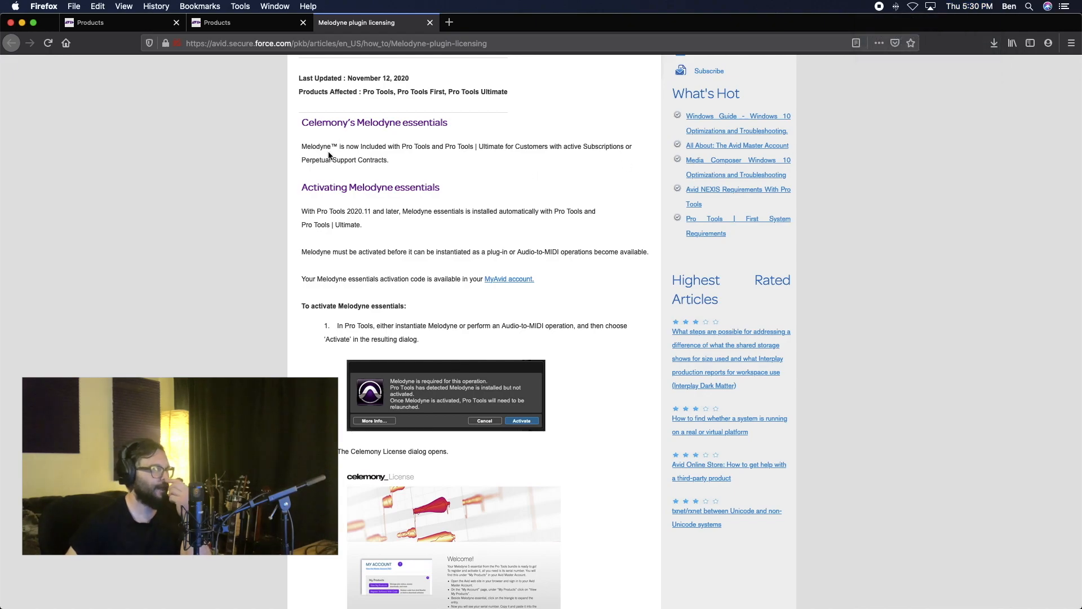
scroll(down, 3)
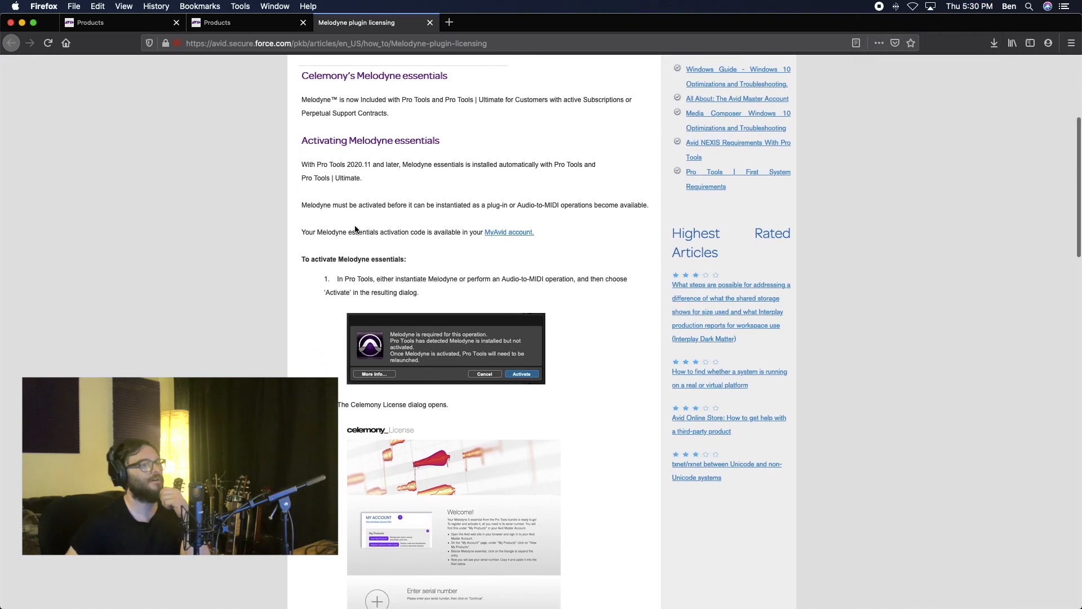
scroll(down, 3)
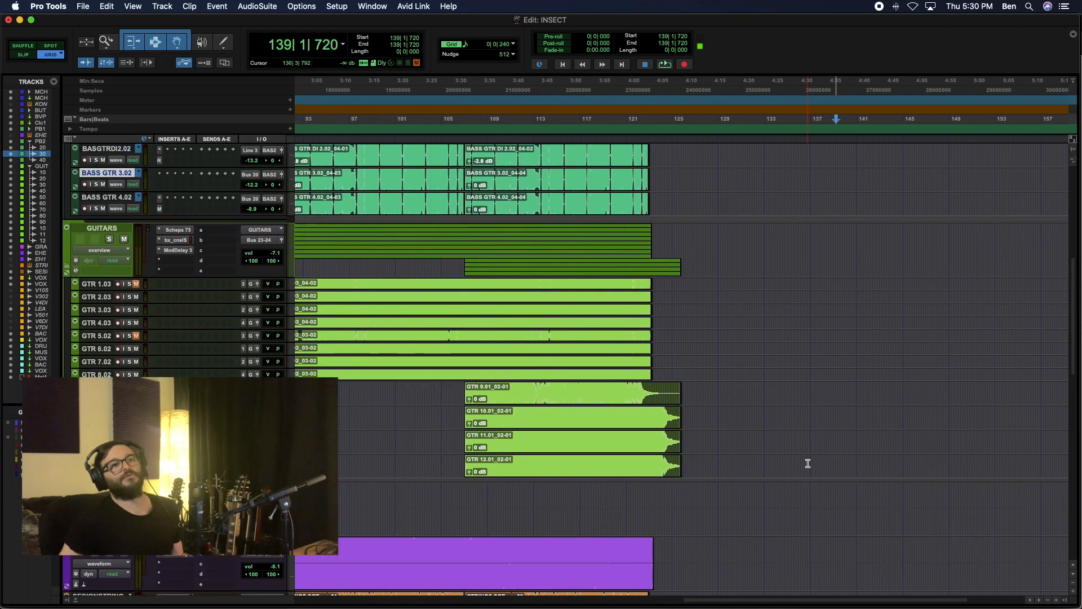
- Record a short vocal take at bar 141 on the VOX DEM track and select the new VOX DEM_01 clip
scroll(down, 3)
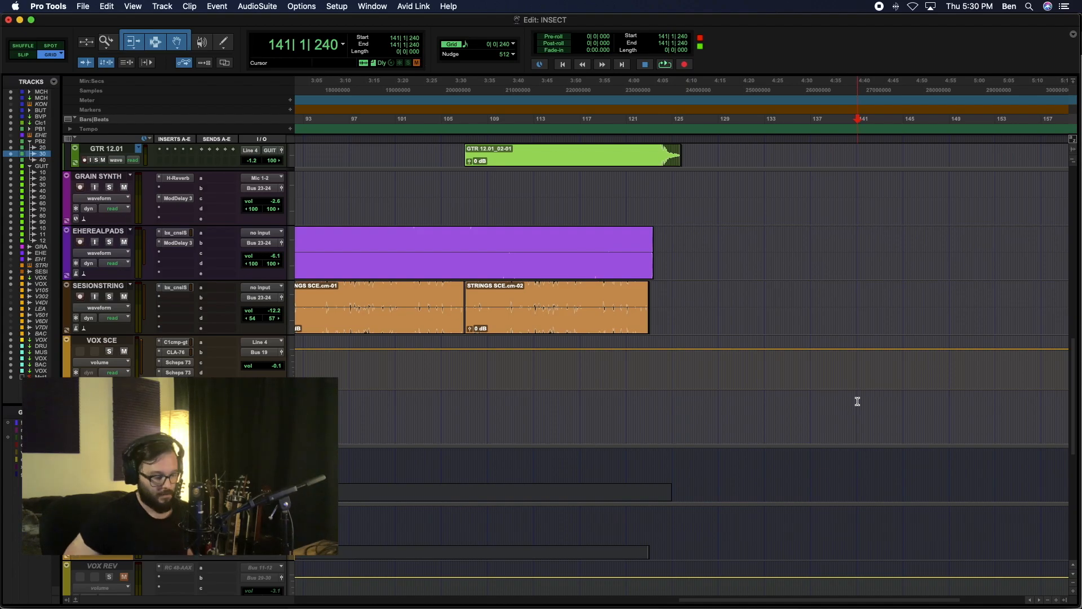
click(662, 63)
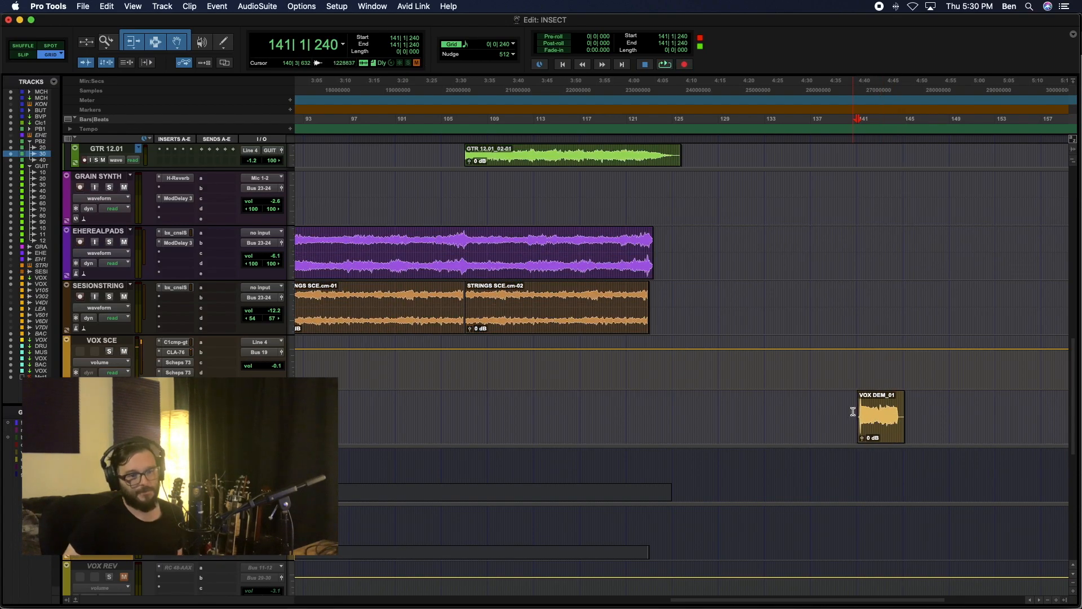
click(661, 63)
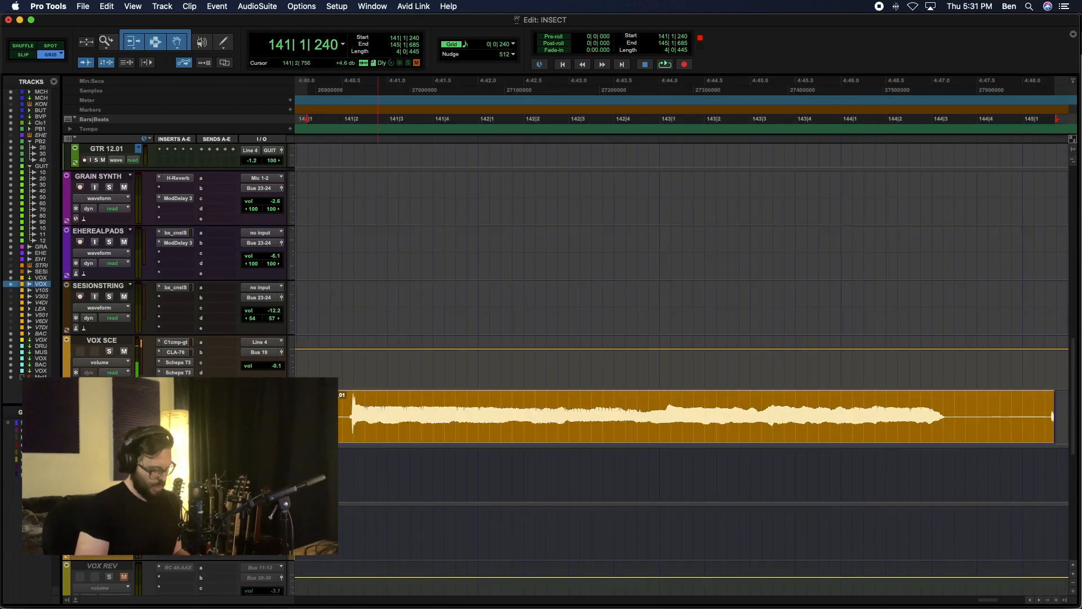
- Create a new stereo instrument track named Inst and start Melodyne activation for the dragged vocal clip
click(162, 7)
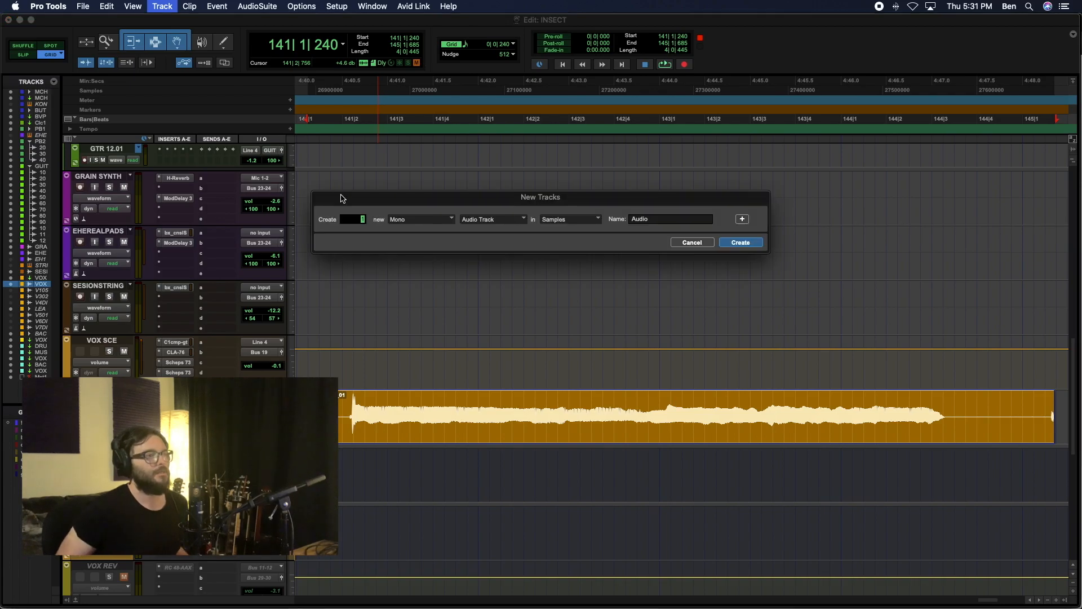
click(419, 219)
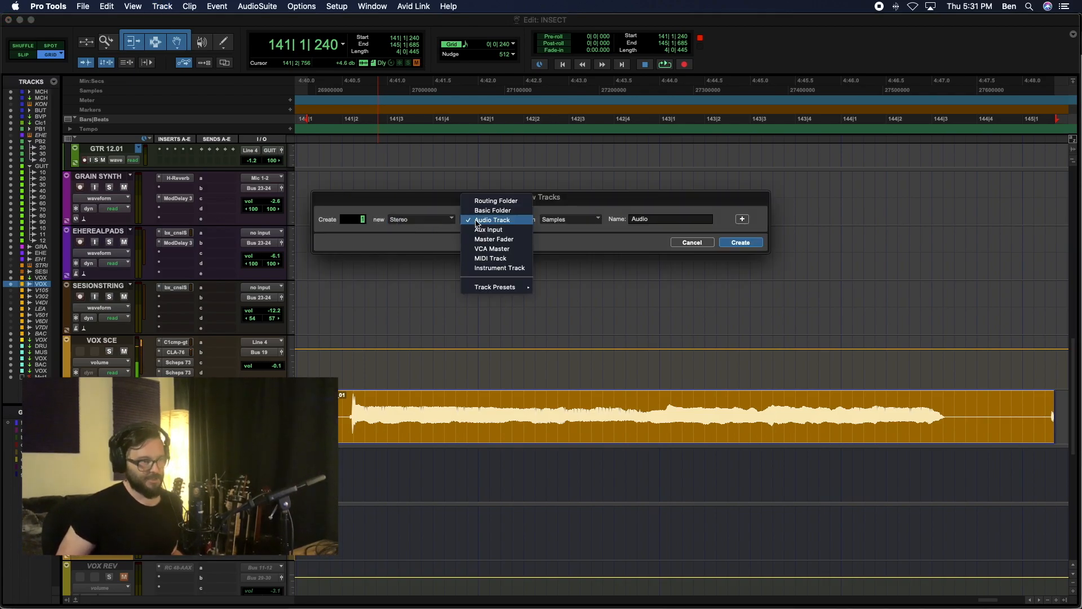
click(499, 268)
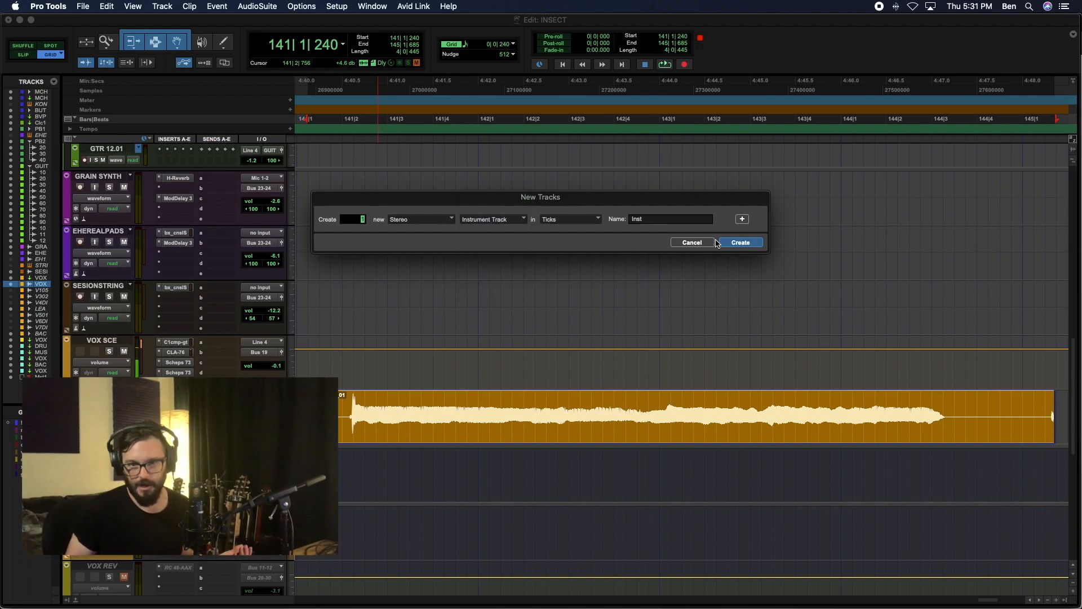
mouse_move(738, 268)
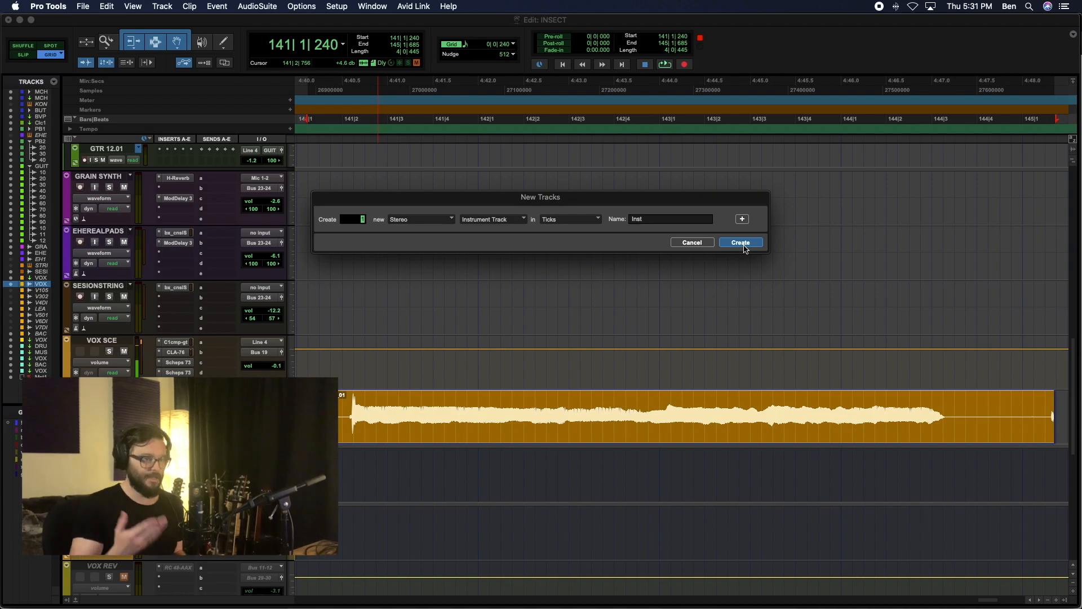
mouse_move(730, 260)
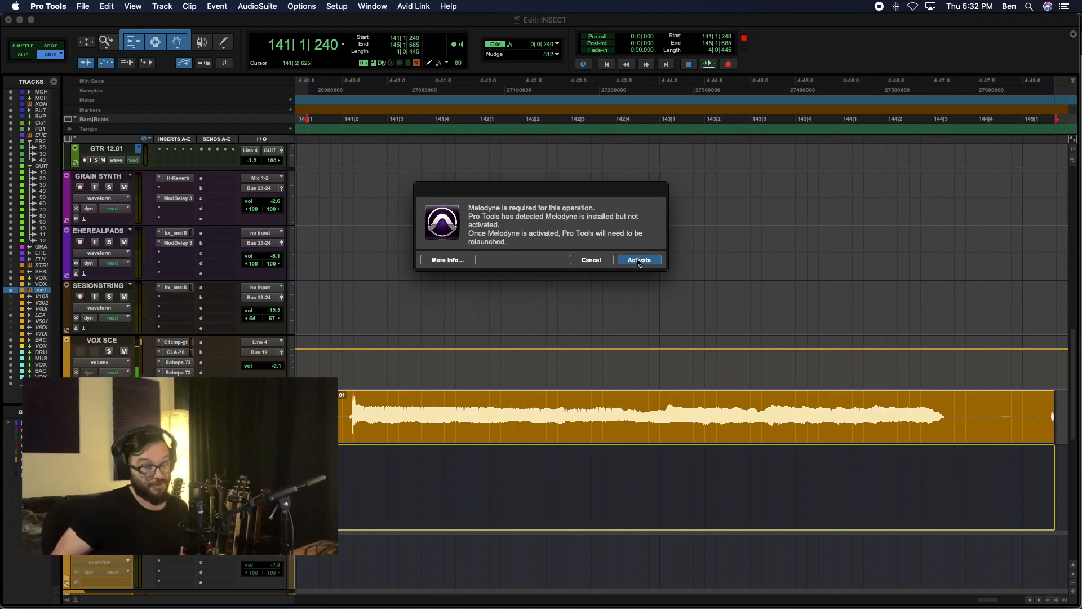
click(638, 259)
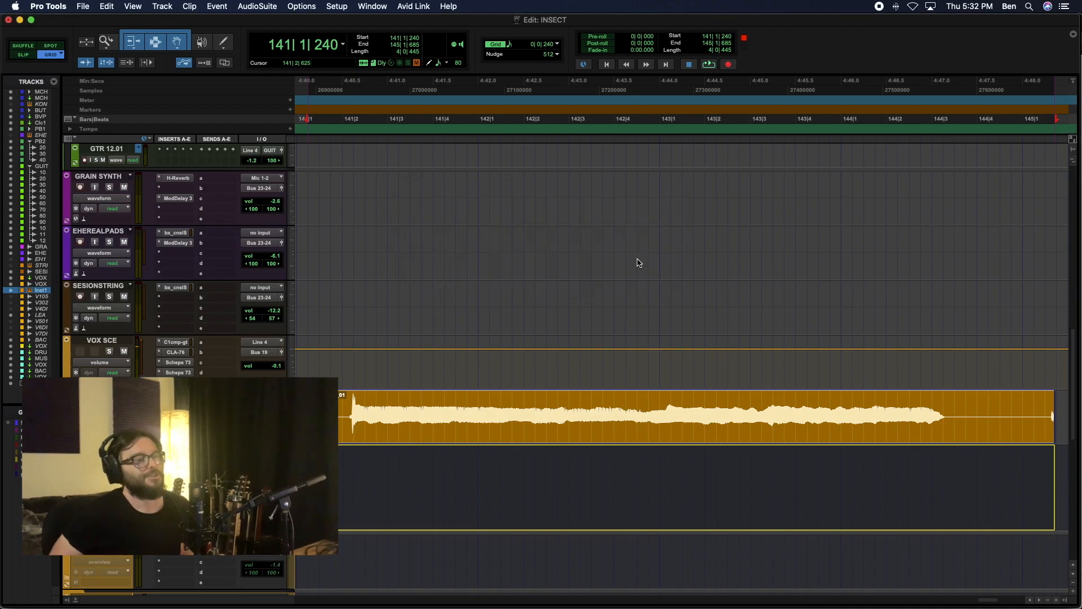